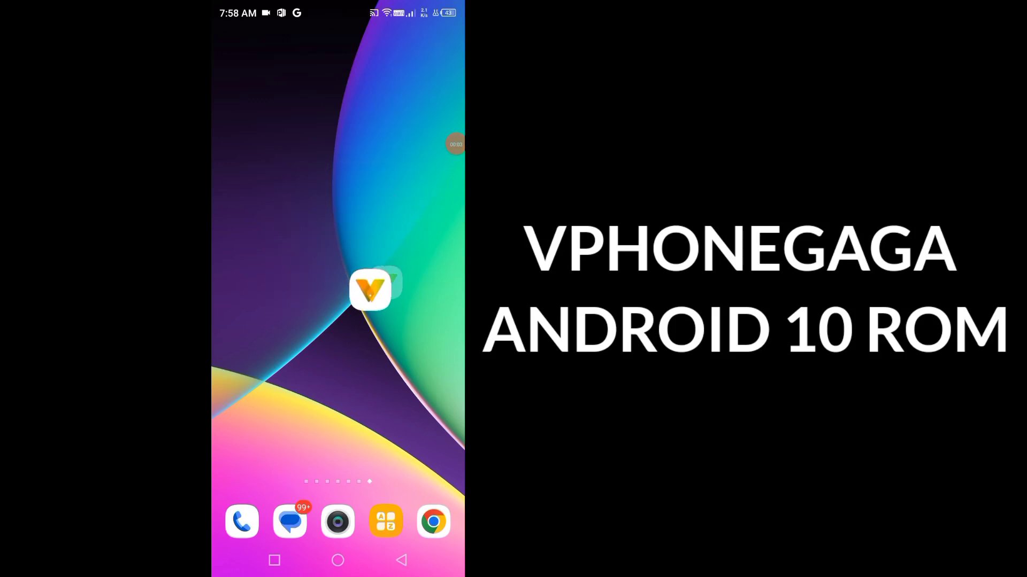
Step: Launch VPhoneGaGa from the launcher pages and reach Vulkan Setting with Enable Vulkan on
drag(370, 289, 370, 182)
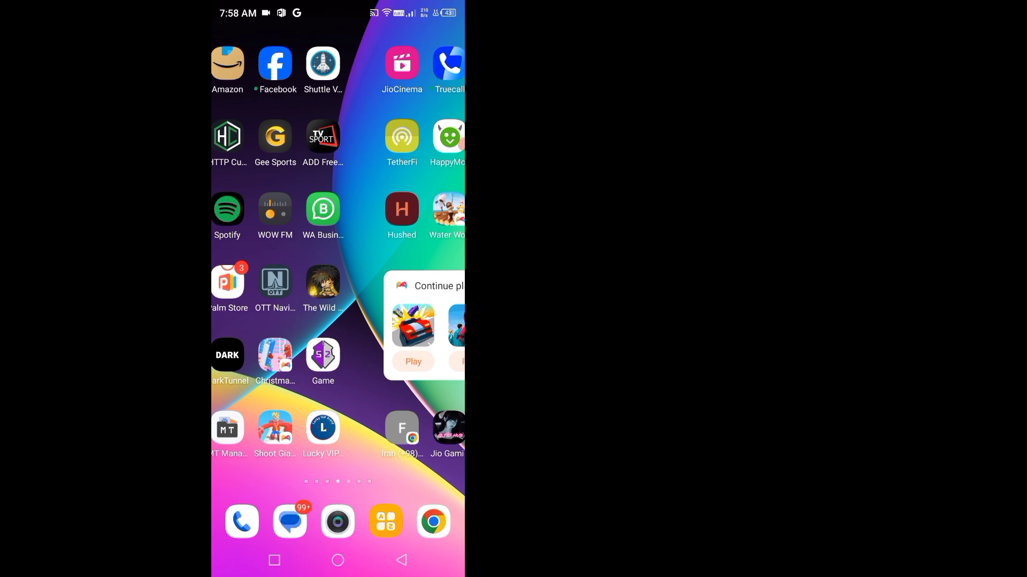
scroll(left, 3)
text(x)
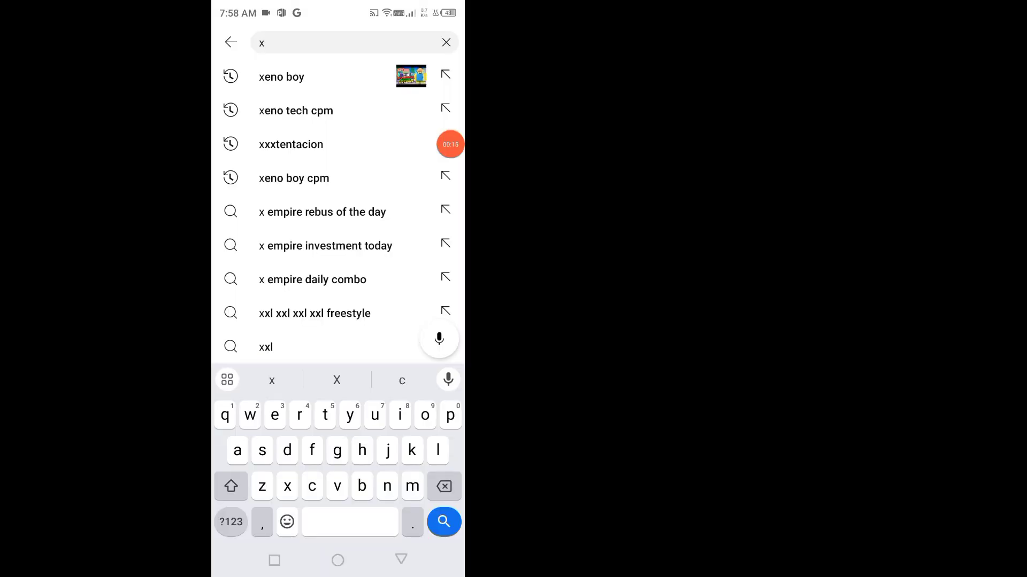
click(282, 77)
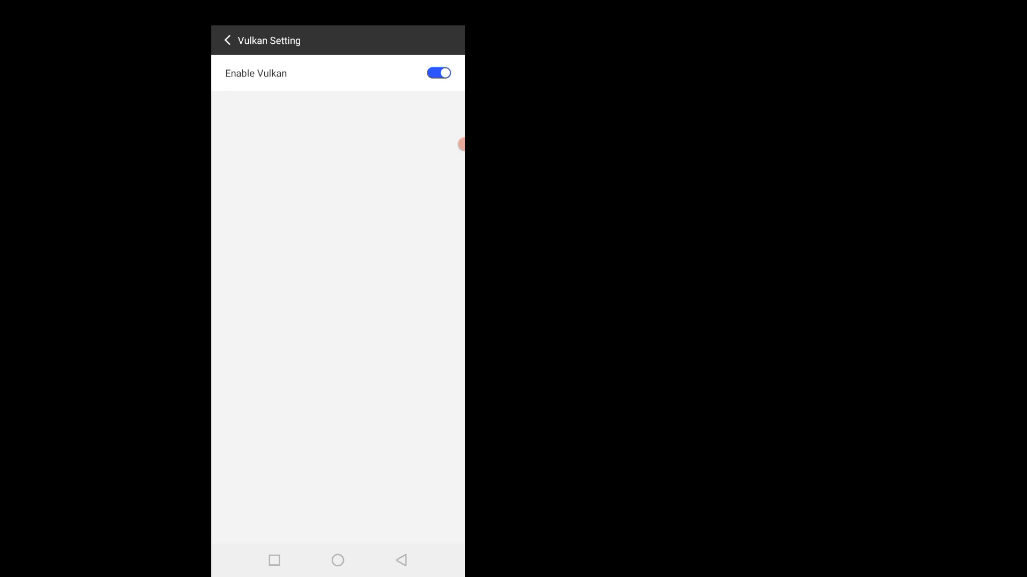
Step: Review the ROM Setting showing Android 10 and return to the settings list
click(227, 39)
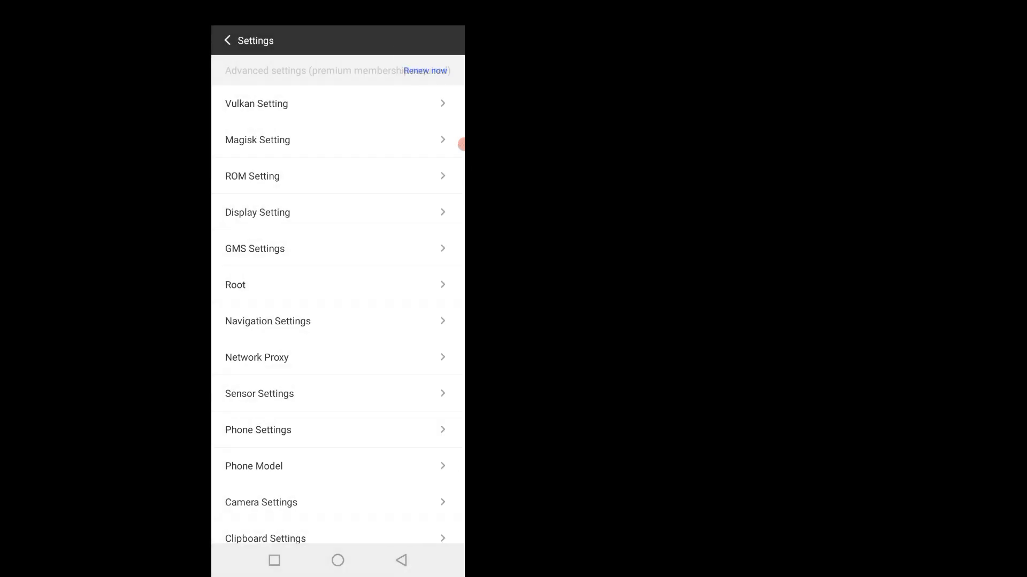
click(252, 175)
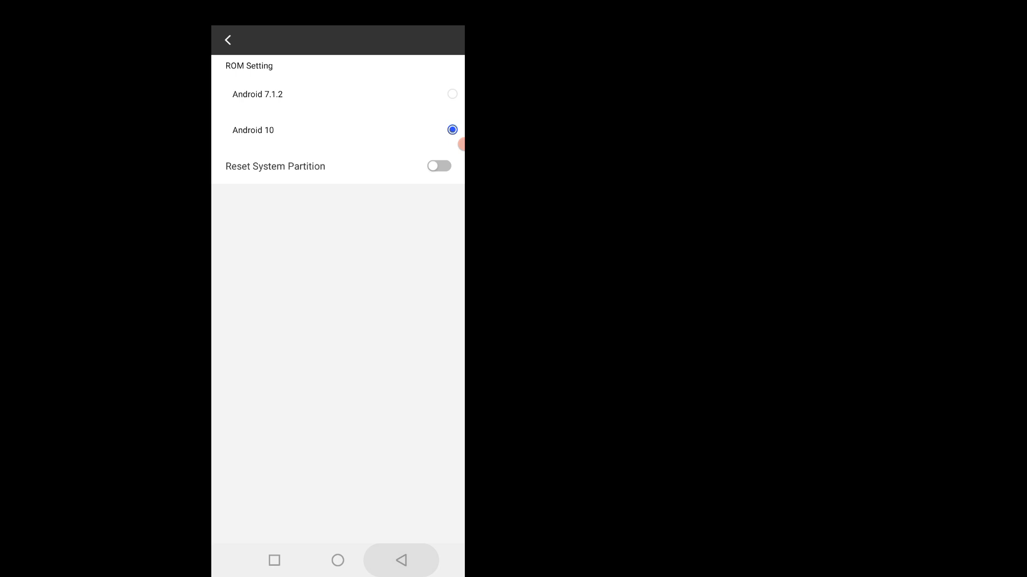
click(226, 39)
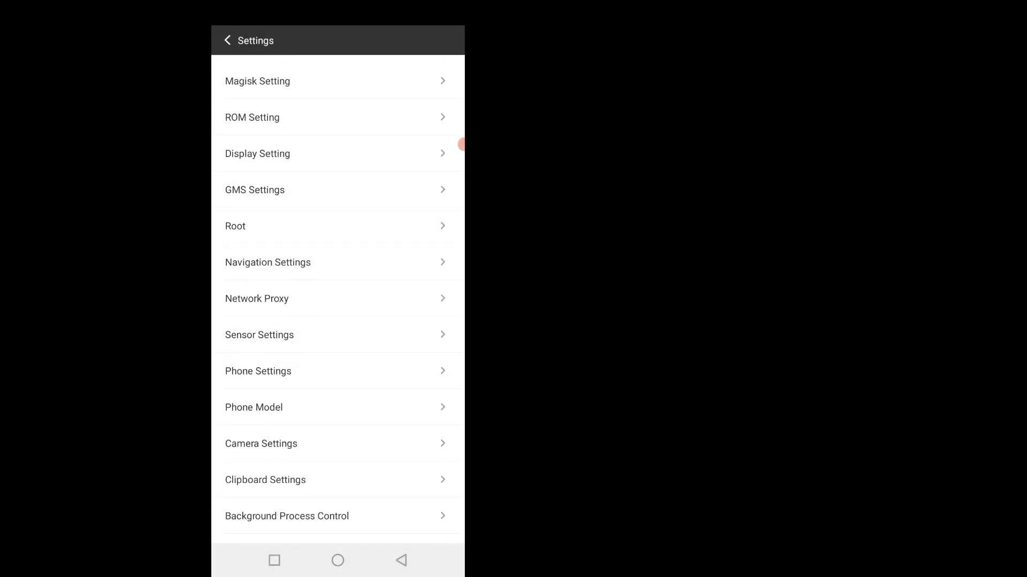
Step: Try phone model profiles such as Login to Google model (Samsung), then start the virtual phone
click(254, 407)
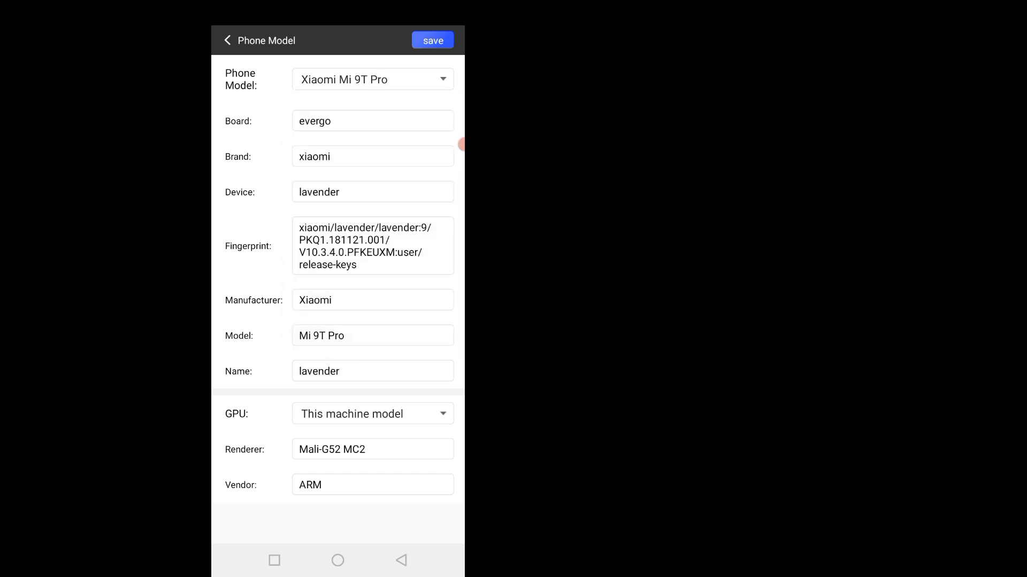
click(373, 80)
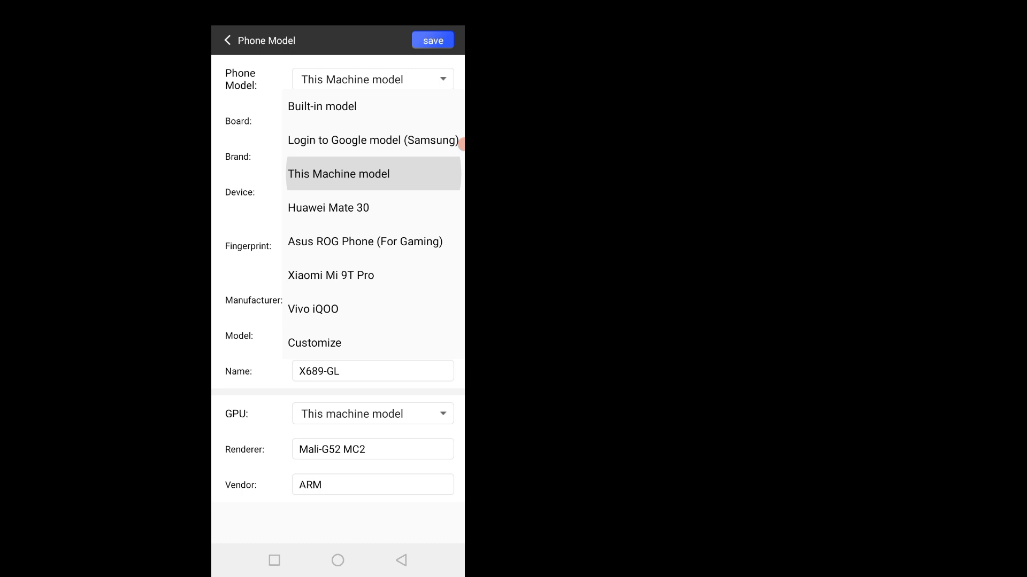
click(372, 140)
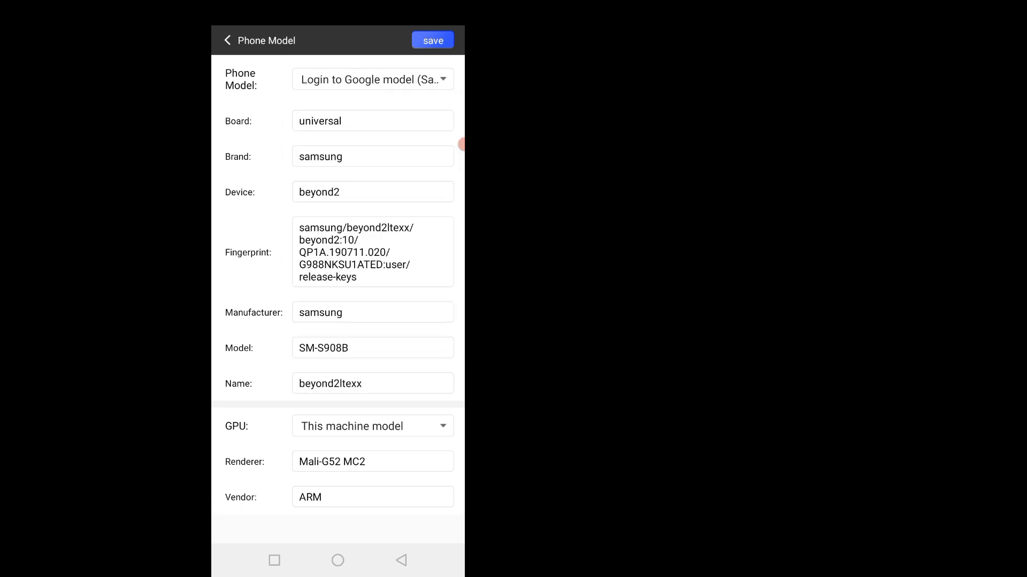
click(372, 79)
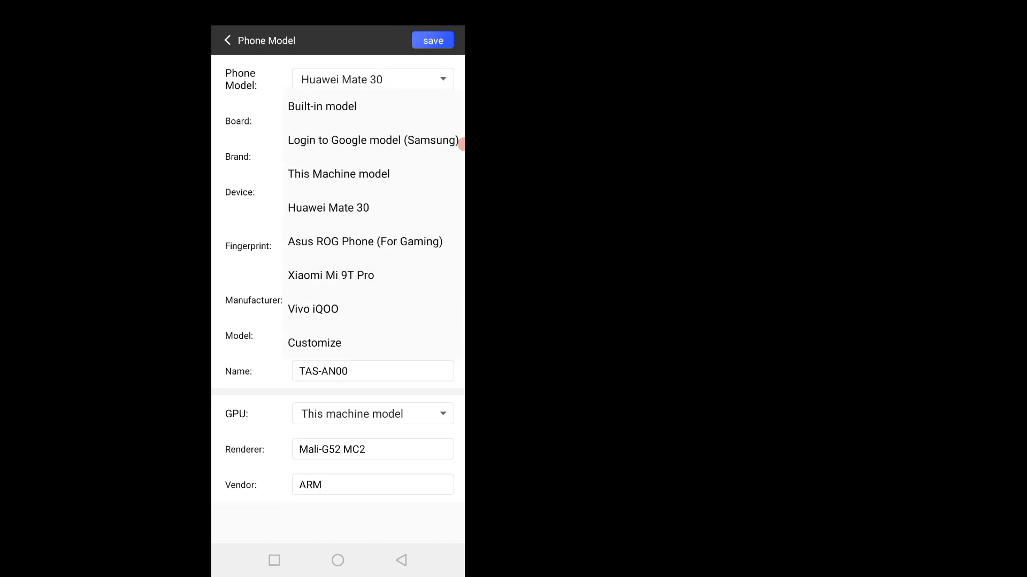
click(226, 40)
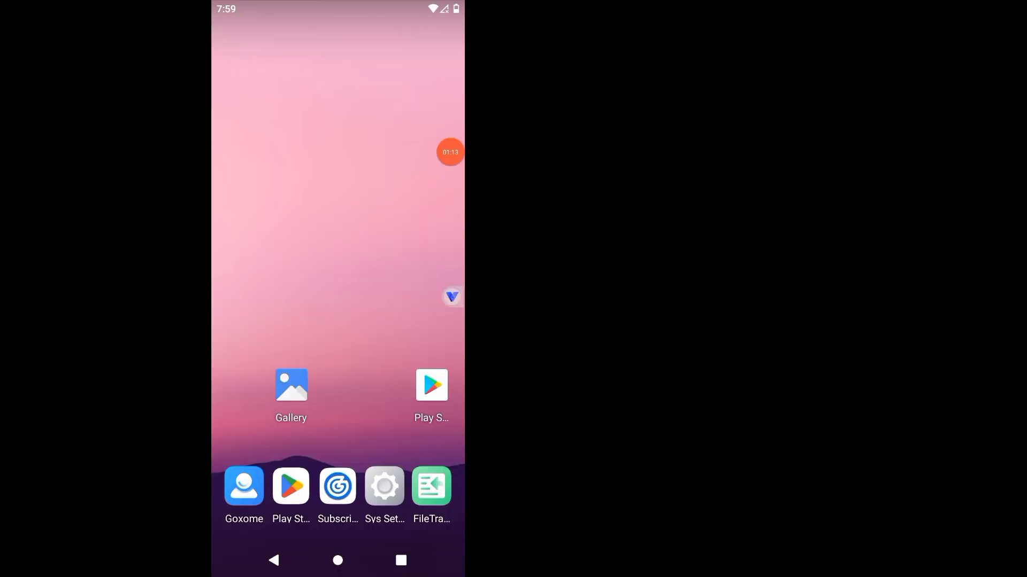
Step: Import Magisk_25.2.apk from the File tab into the virtual phone and launch Magisk
click(431, 487)
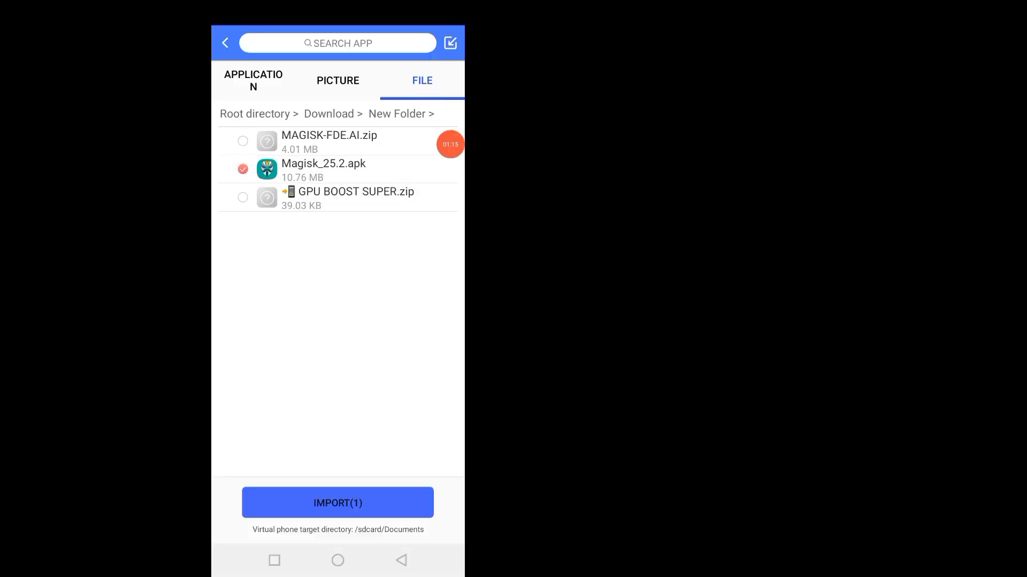
click(337, 502)
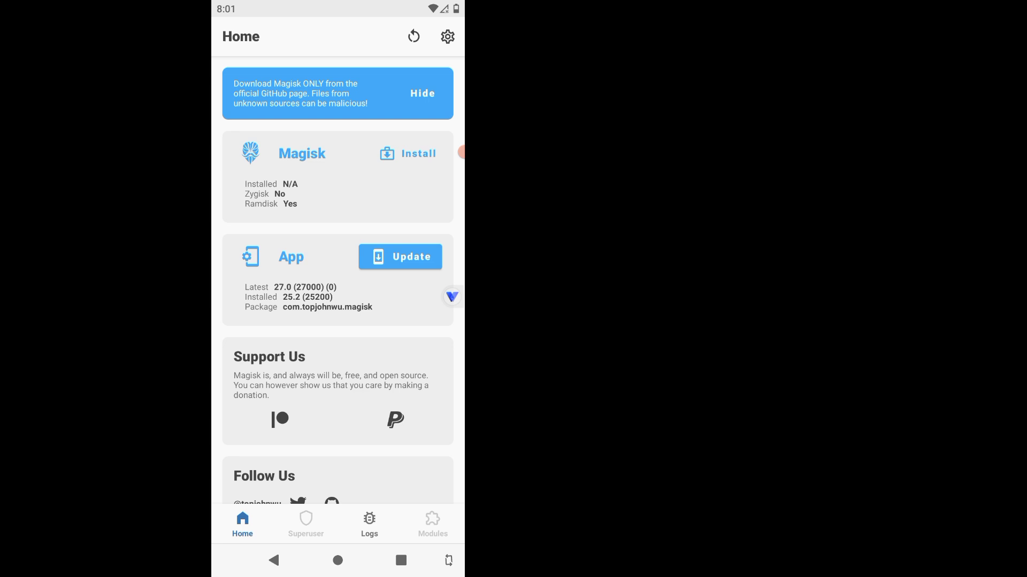
Step: Direct-install Magisk 25.2 into the boot image with storage access allowed, then reboot the phone
click(399, 256)
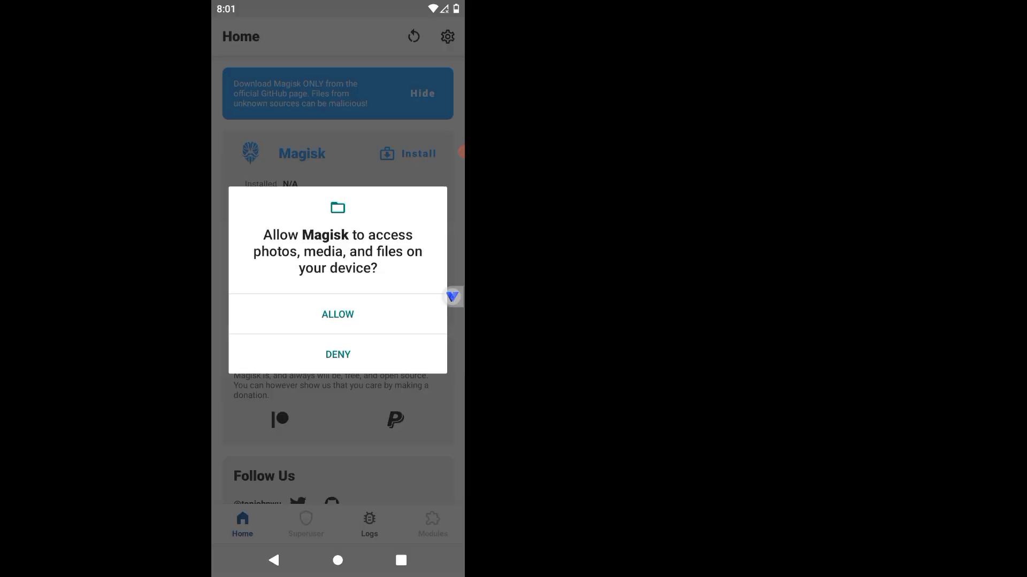
click(337, 315)
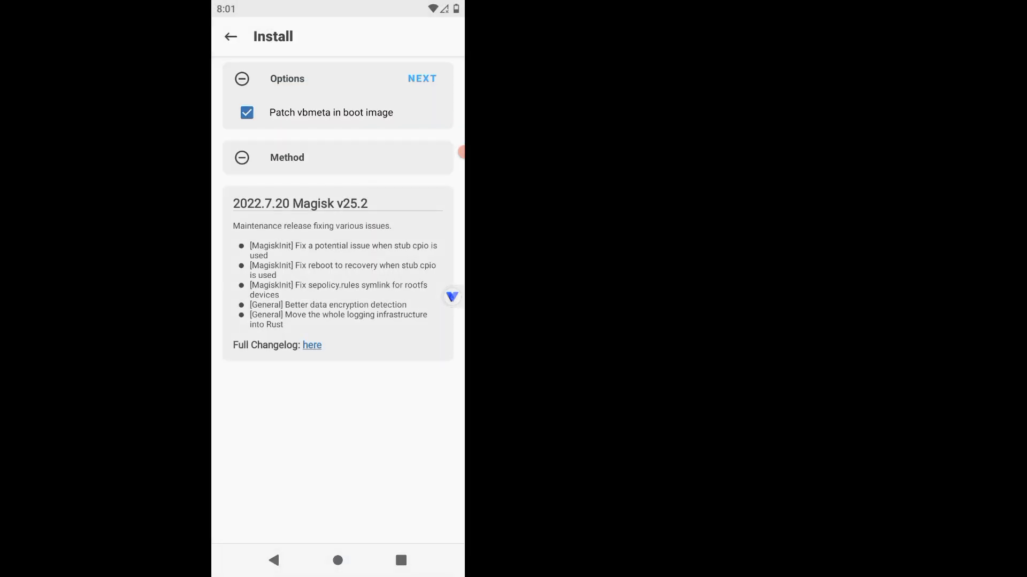
click(422, 78)
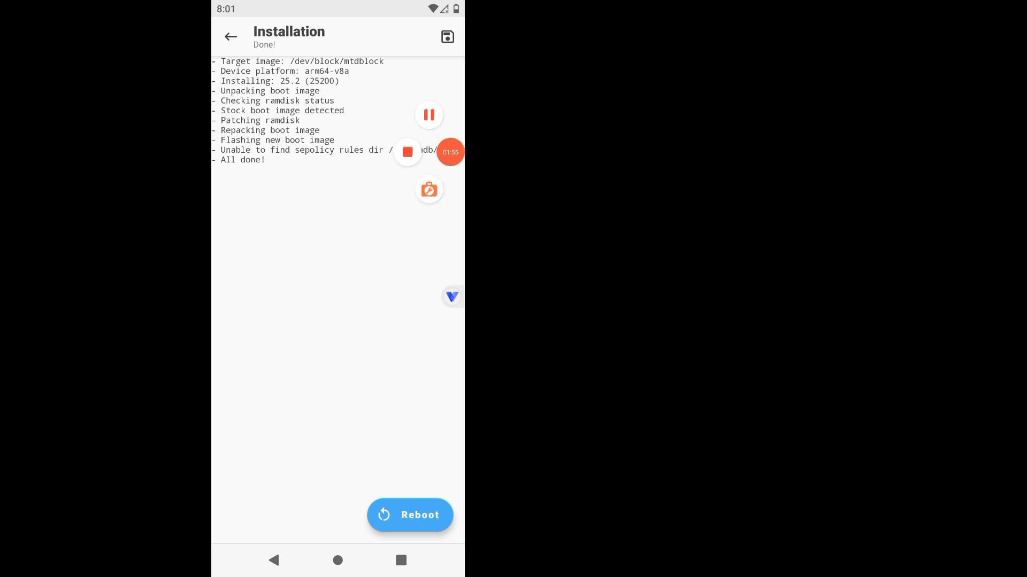
click(451, 297)
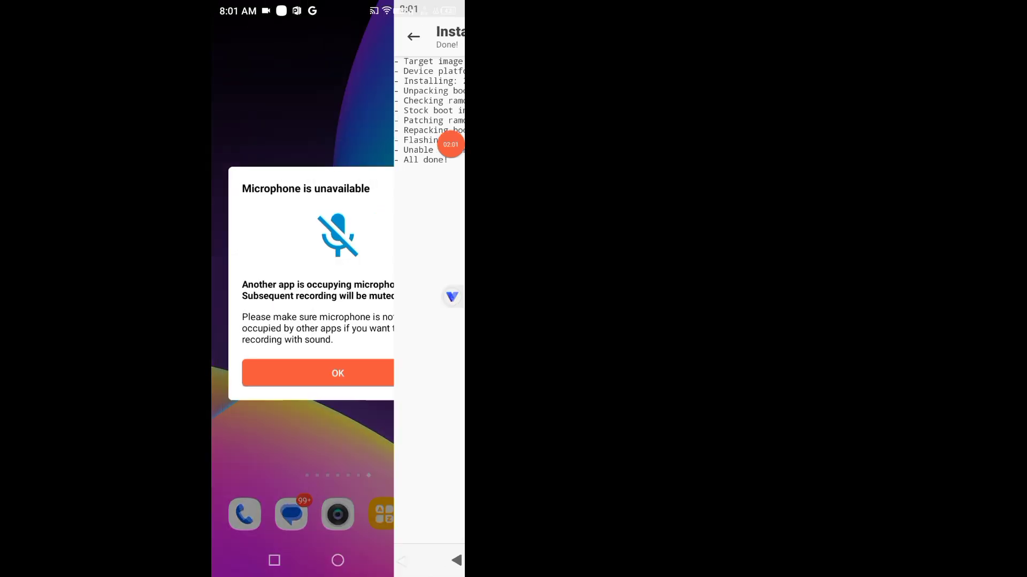
click(337, 374)
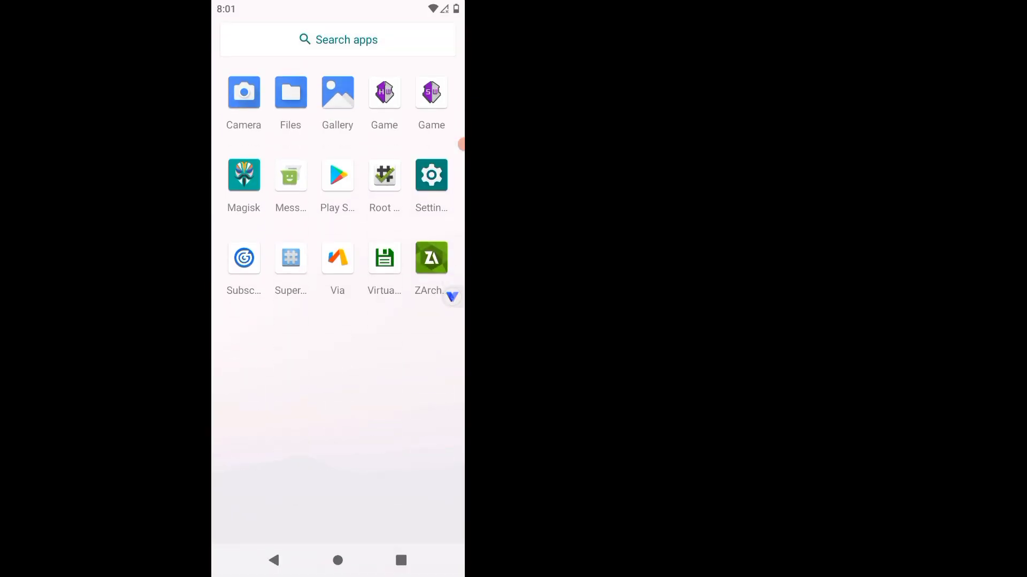
Step: Confirm Magisk 25.2 installed past the Abnormal State warning, view its logs, and reach the module zips in Documents
click(244, 175)
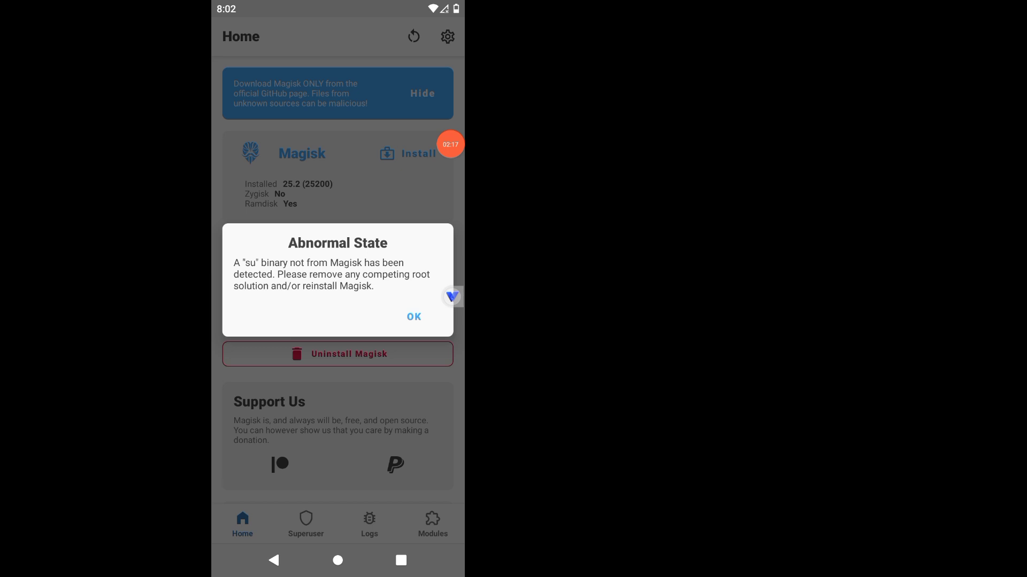
click(413, 316)
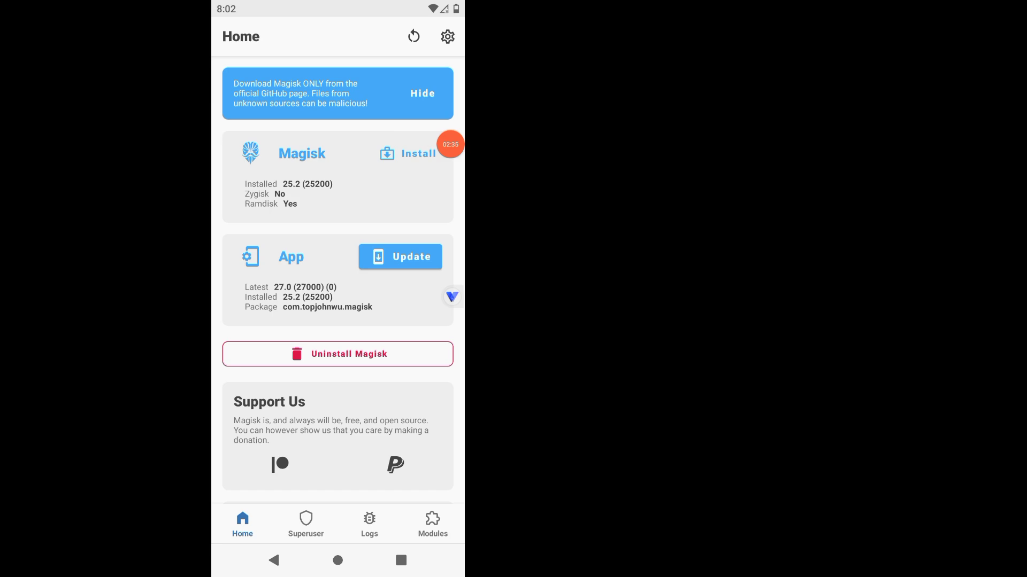
click(369, 524)
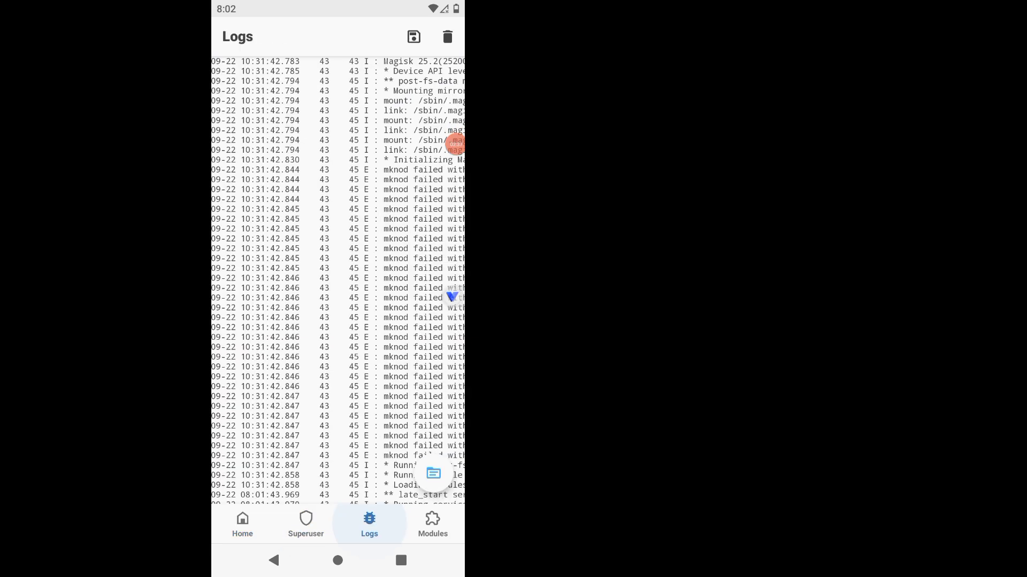
click(305, 524)
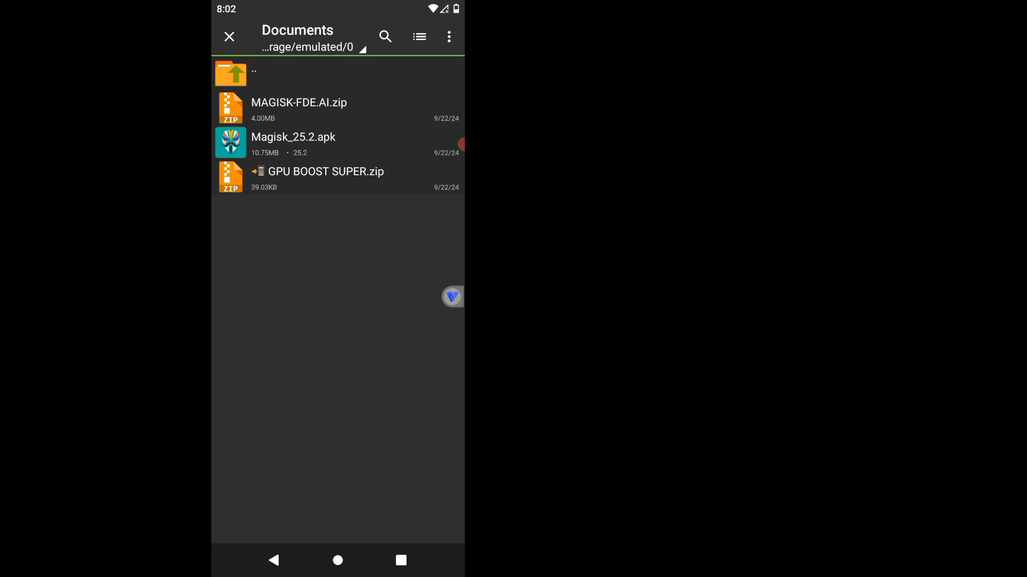
Step: Flash GpuTheBoost, then MAGISK-FDE.AI.zip via Install from storage and ZArchiver, and reboot
click(317, 171)
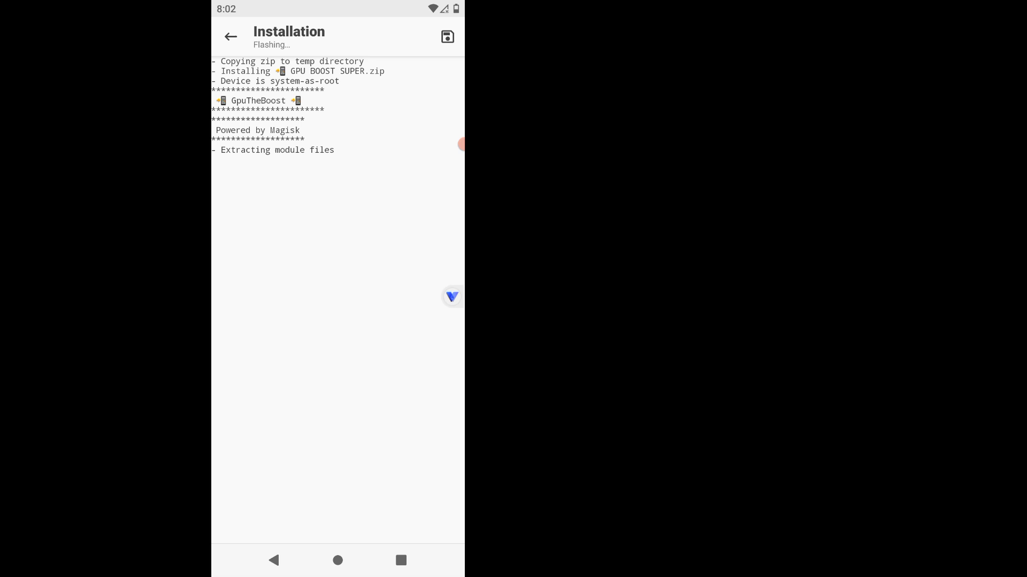
click(230, 36)
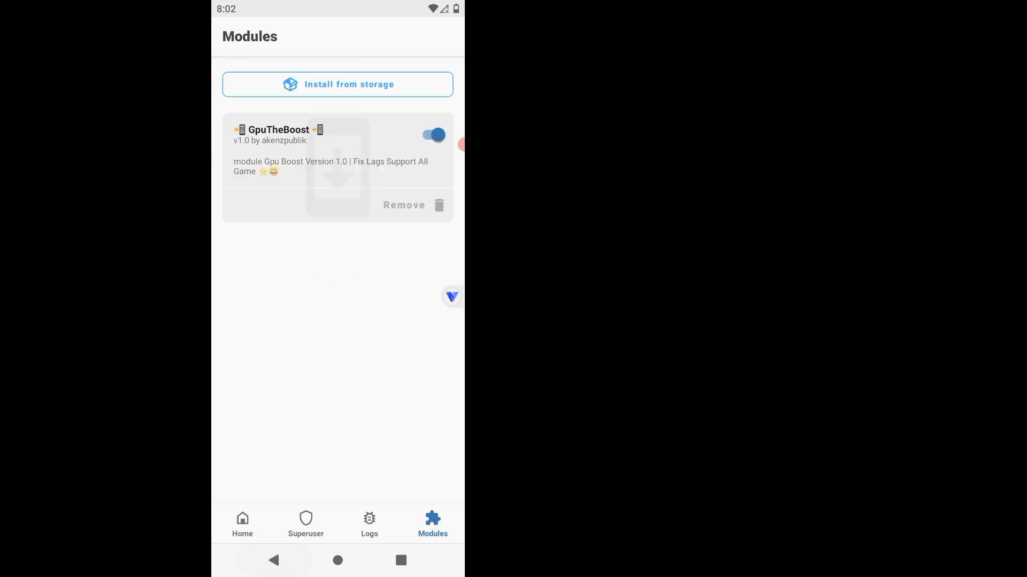
click(337, 83)
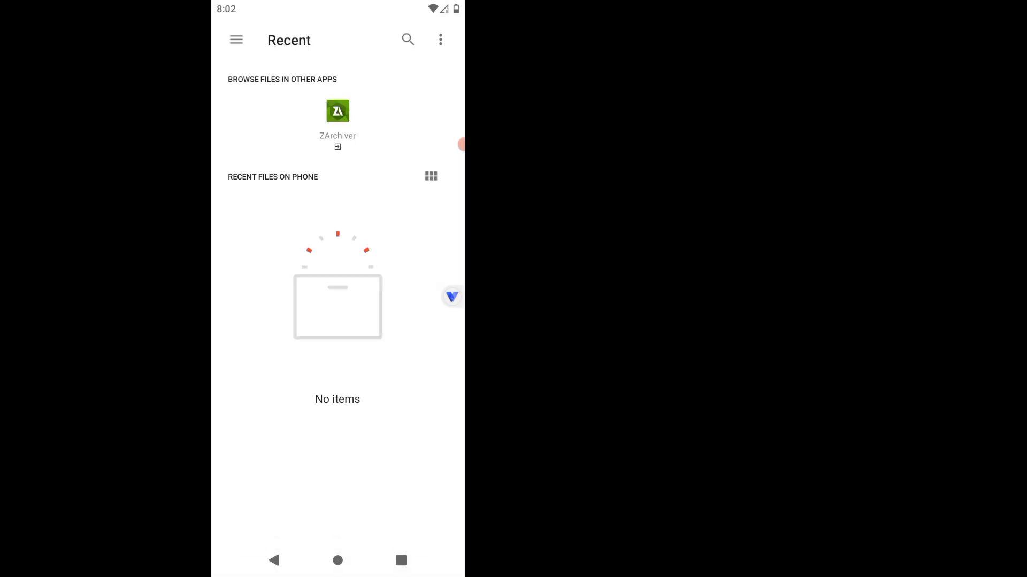
click(337, 118)
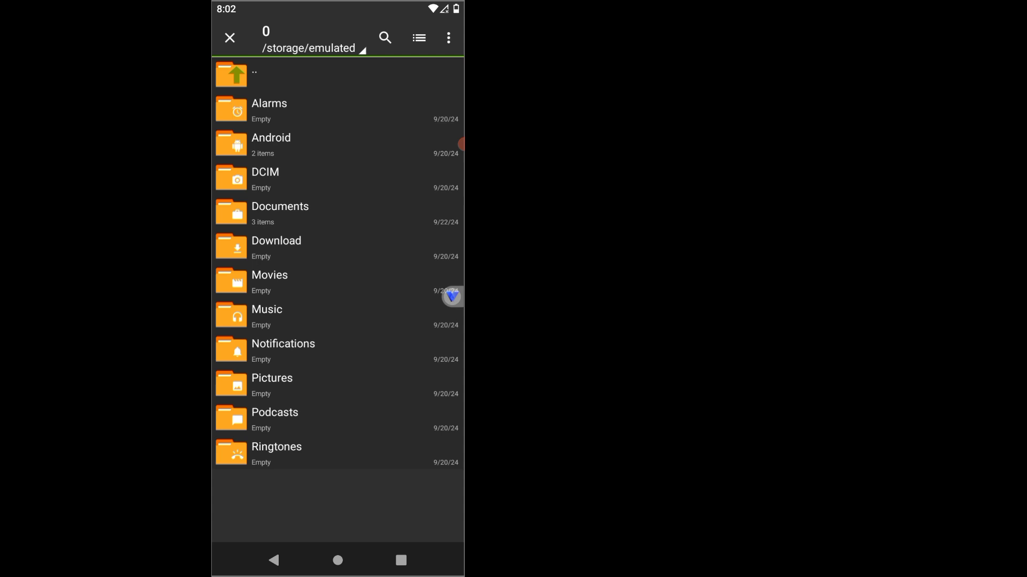
click(279, 213)
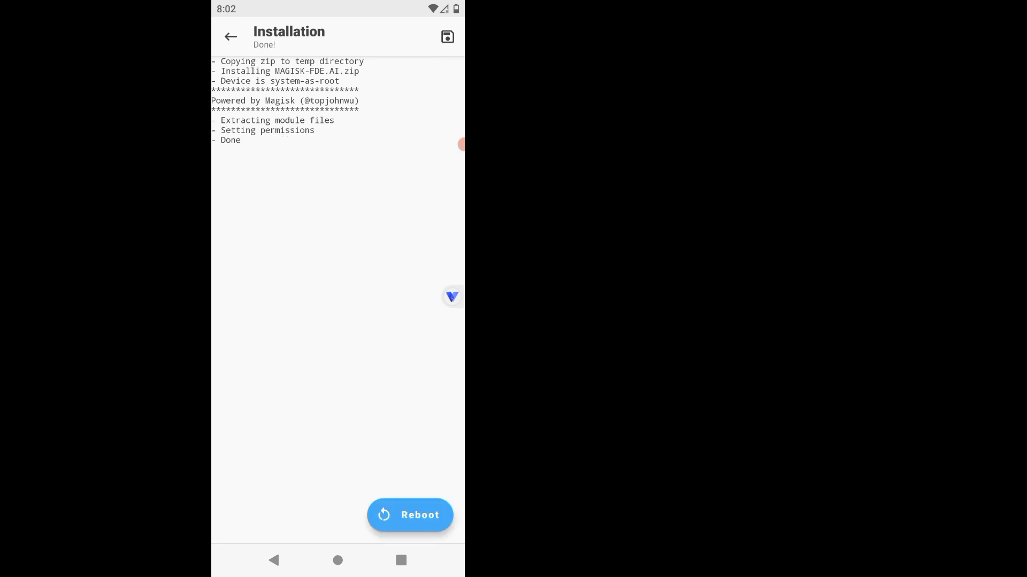
click(451, 296)
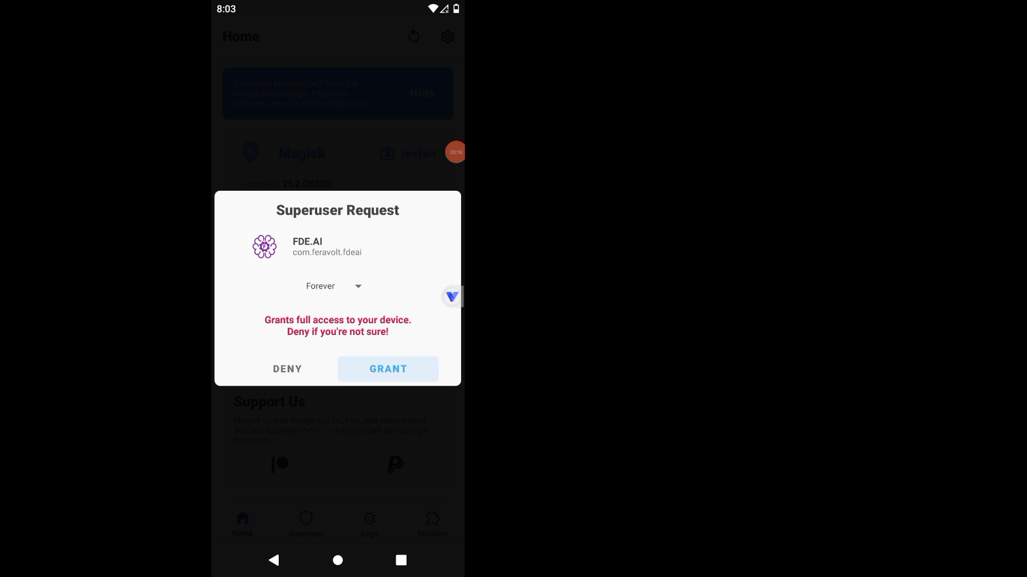
Step: Grant superuser to FDE.AI and Root Checker Basic to confirm root, then launch FDE.AI
click(387, 369)
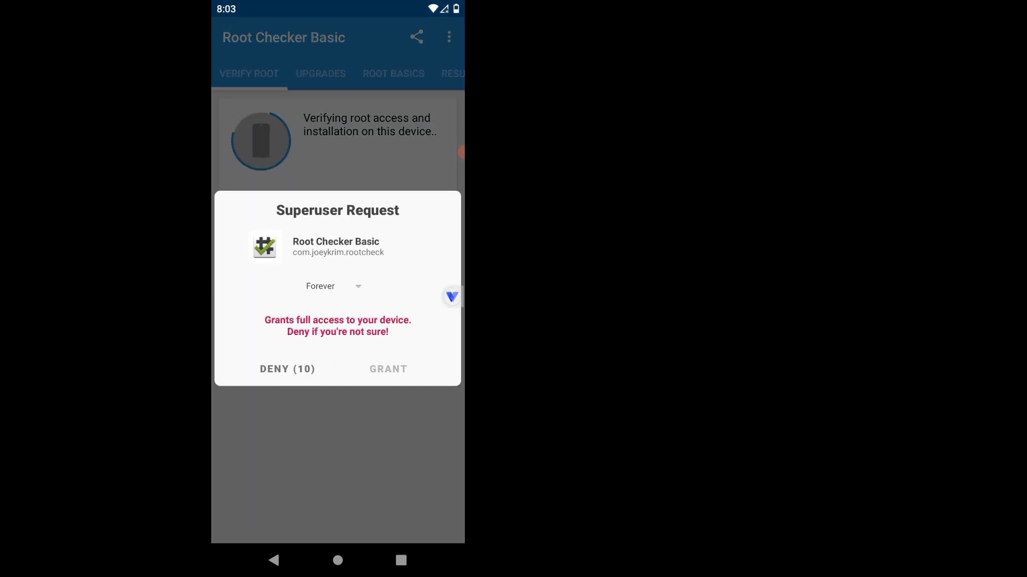
click(388, 369)
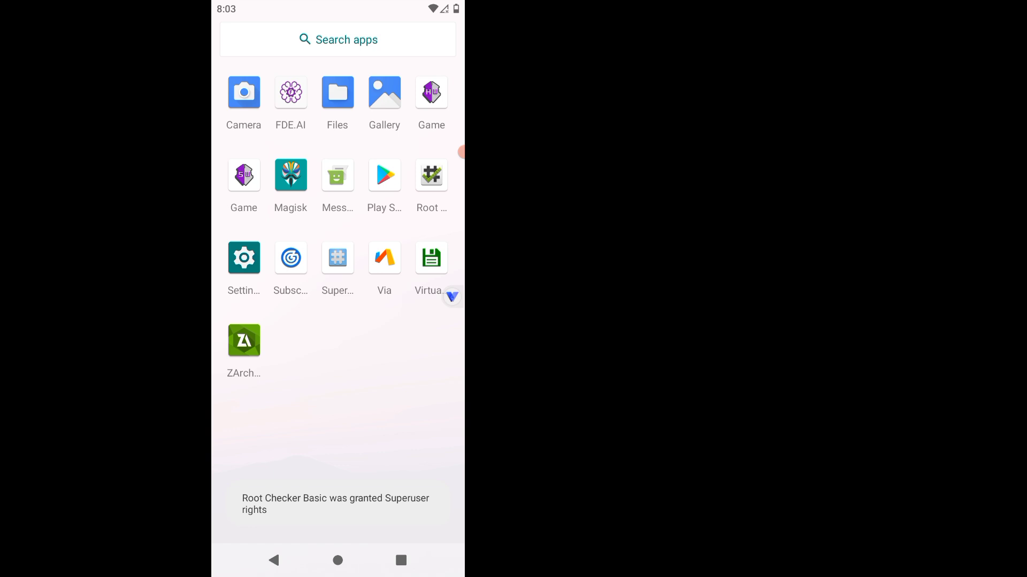
click(289, 92)
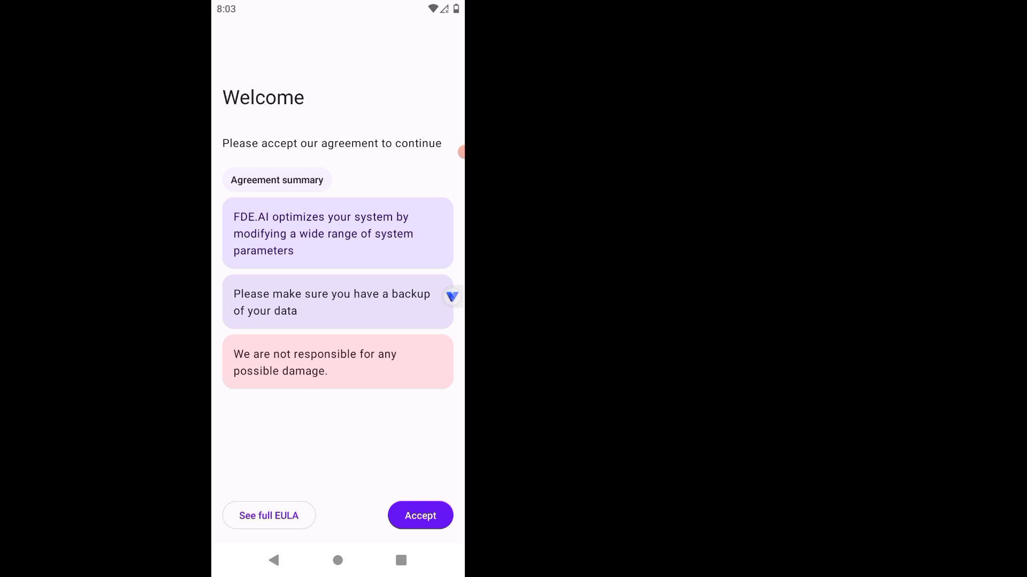
Step: Accept the FDE.AI agreement and apply the Adaptive tweak preset
click(419, 515)
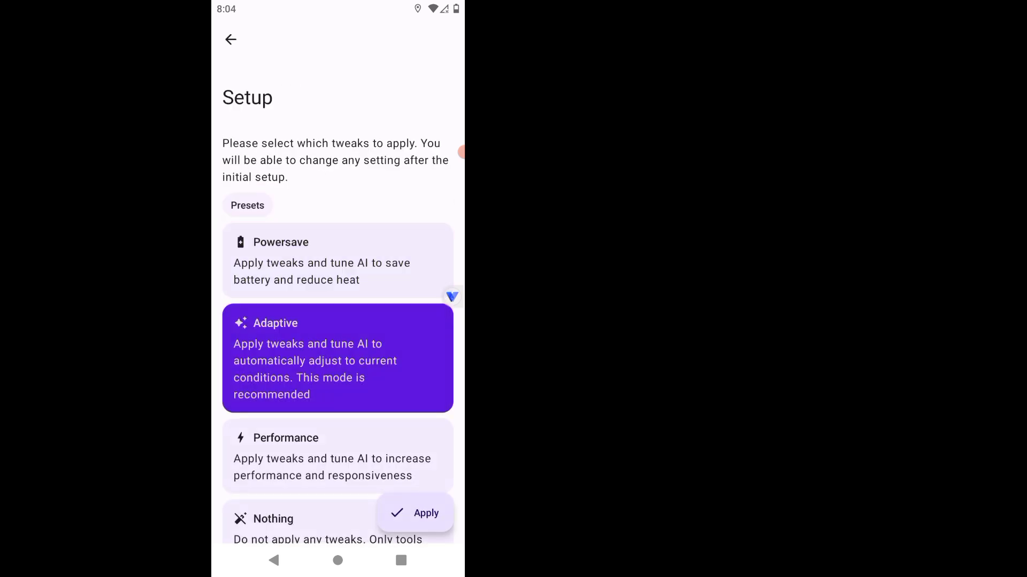
click(415, 513)
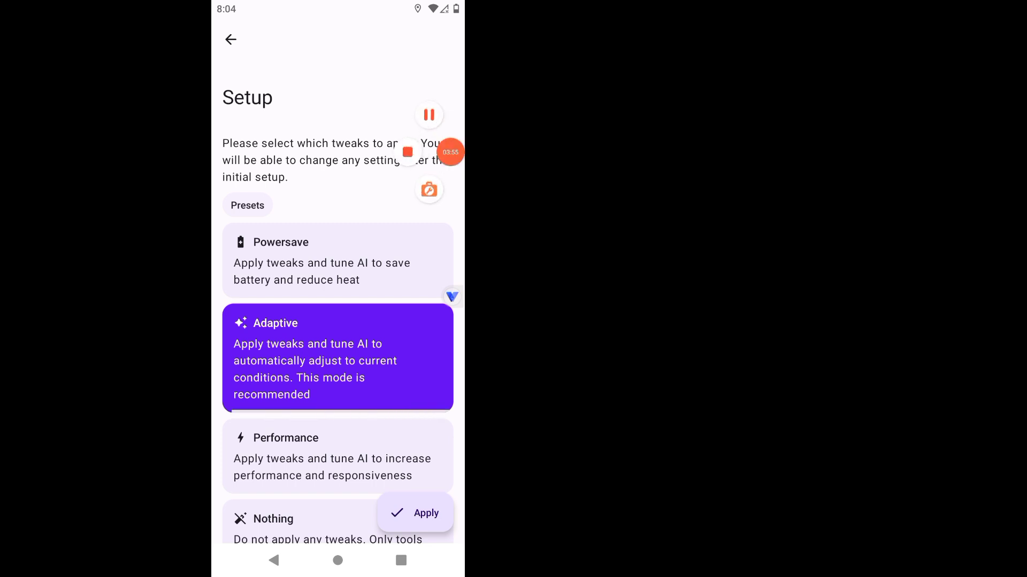
click(415, 512)
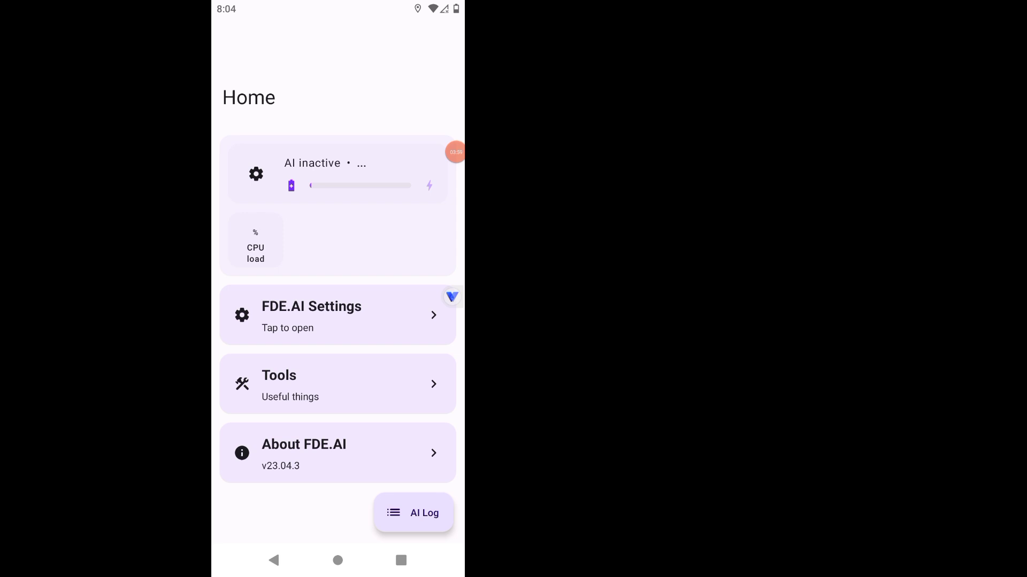
Step: Run Extra optimization from FDE.AI's Tools, exit, and move on to Play Store search
click(336, 384)
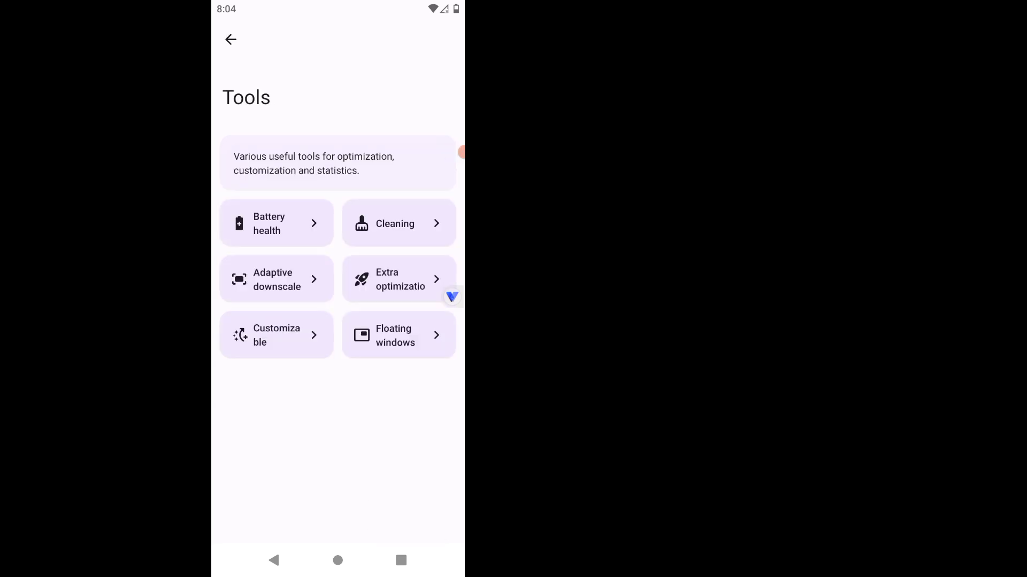
click(397, 279)
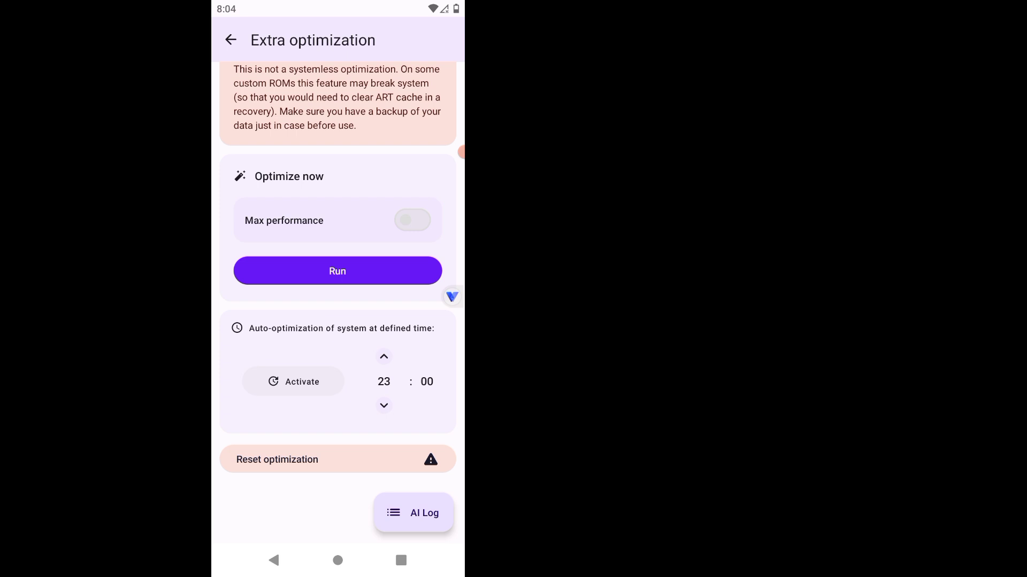
click(413, 512)
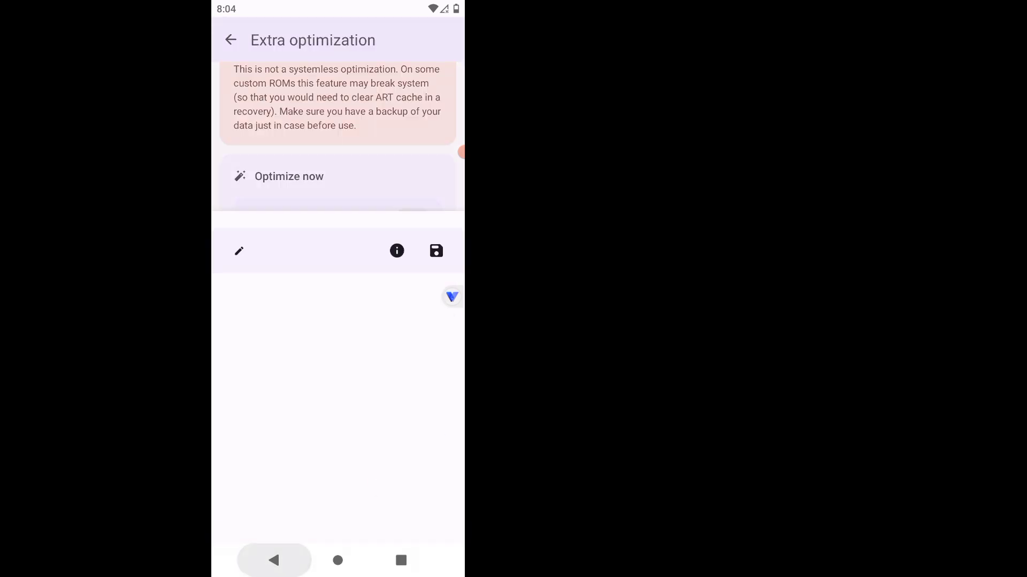
click(231, 39)
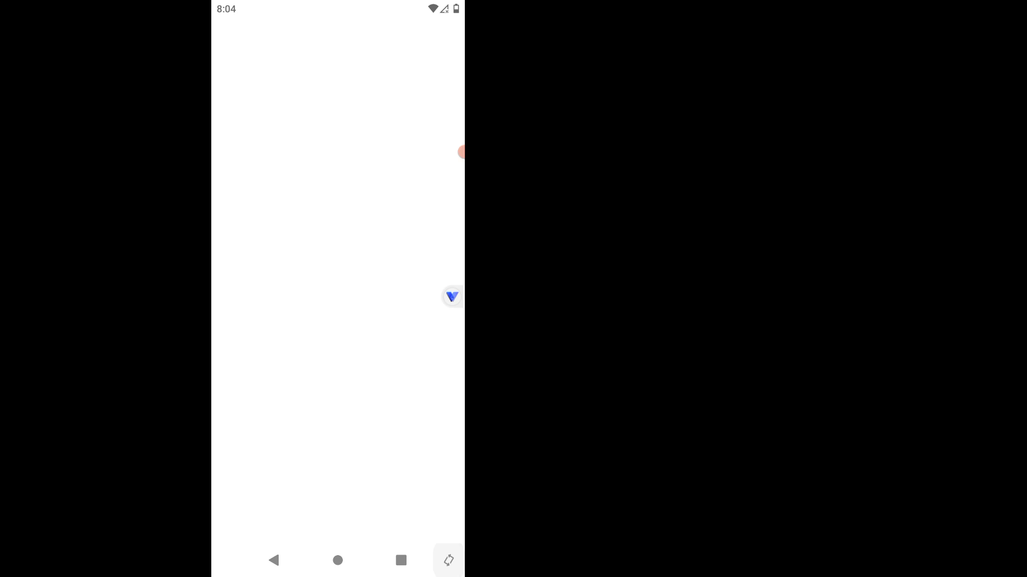
click(327, 36)
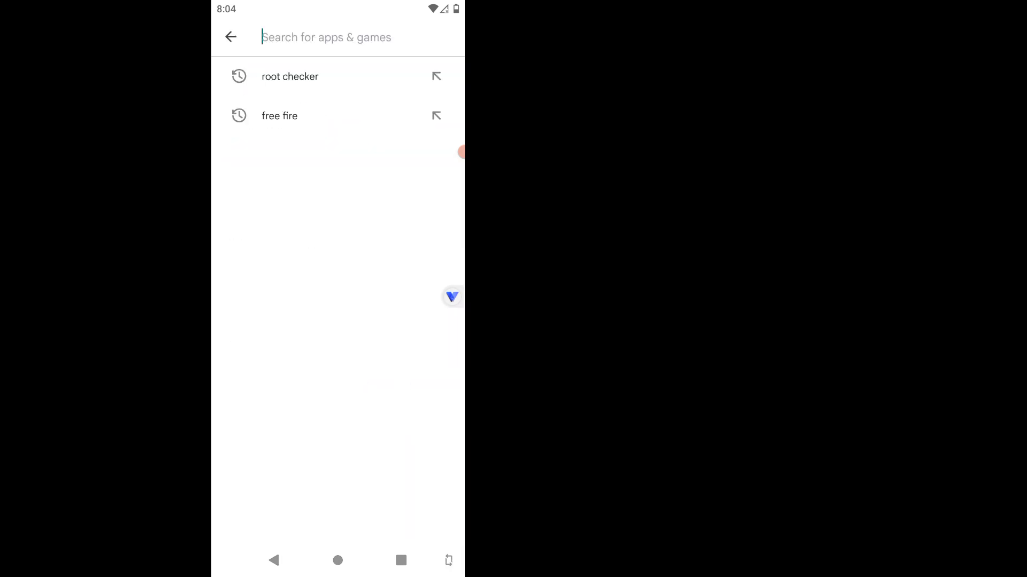
Step: Search Play Store for free fire and game, then start installing Subway Princess Runner
click(279, 116)
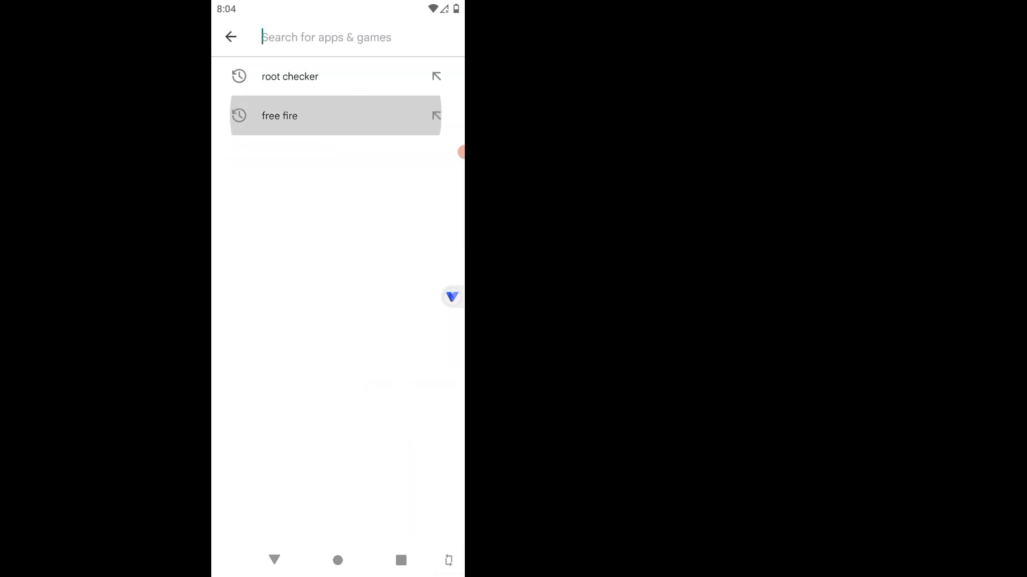
click(279, 116)
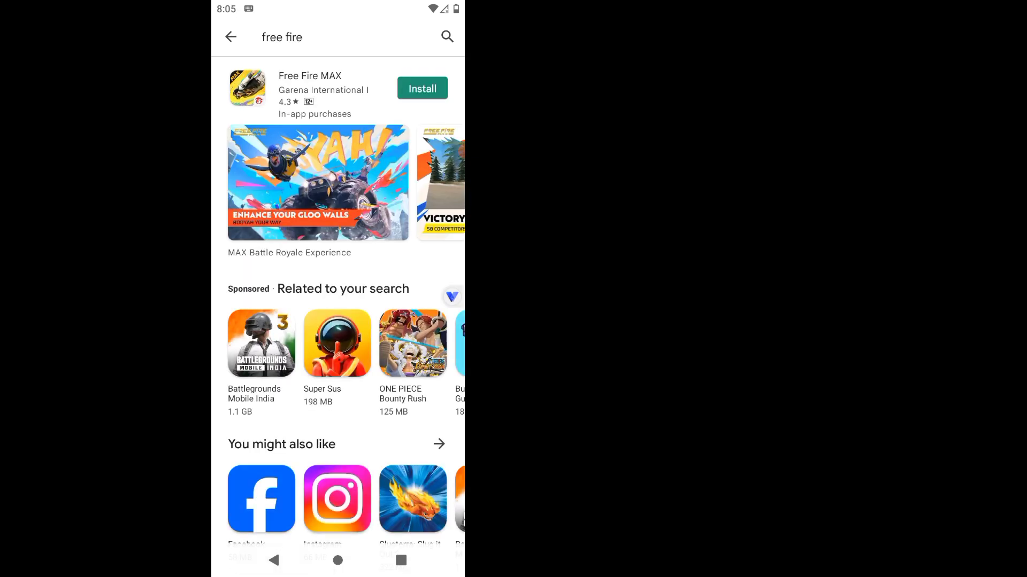
click(261, 343)
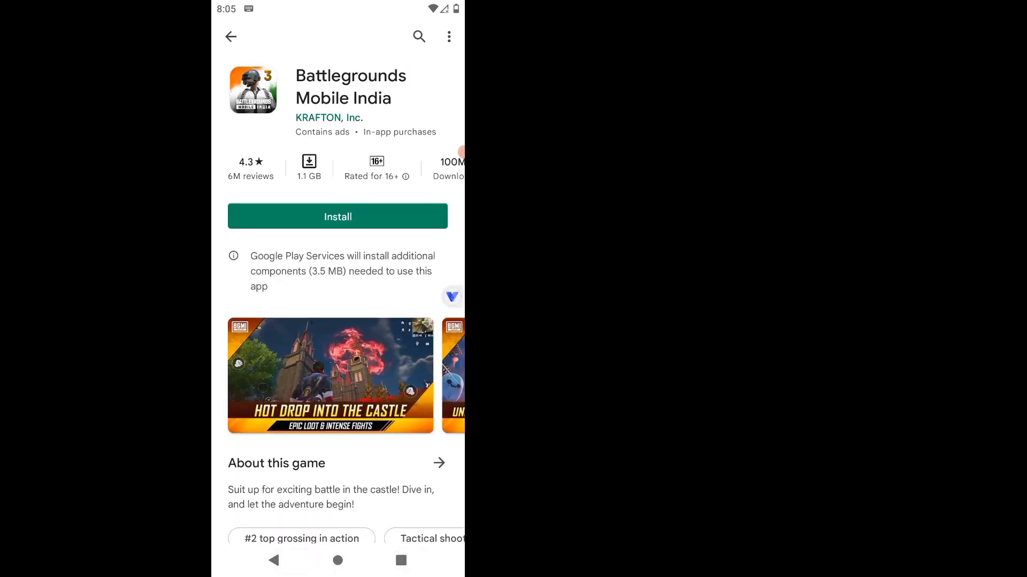
text(free fire)
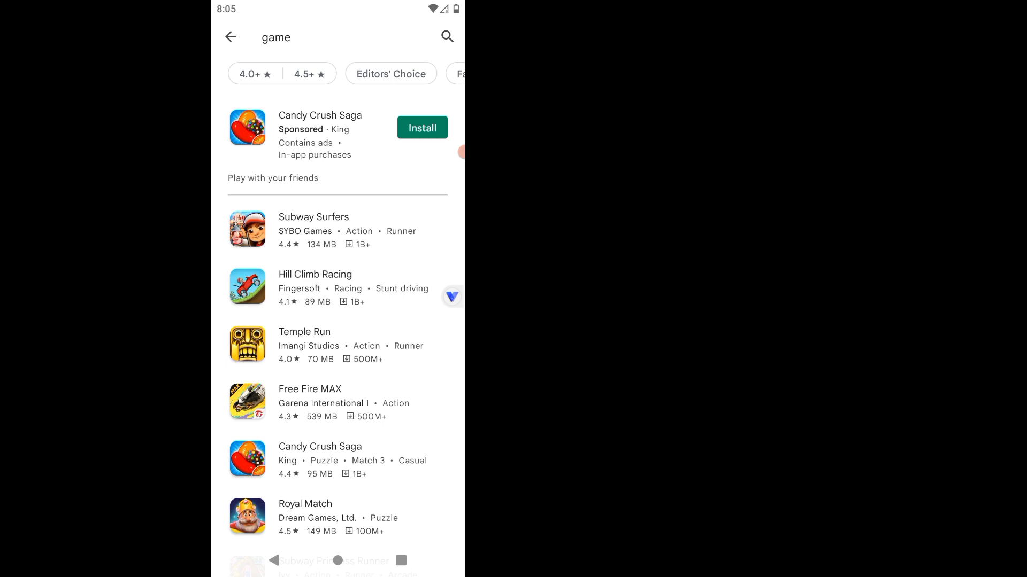
scroll(down, 3)
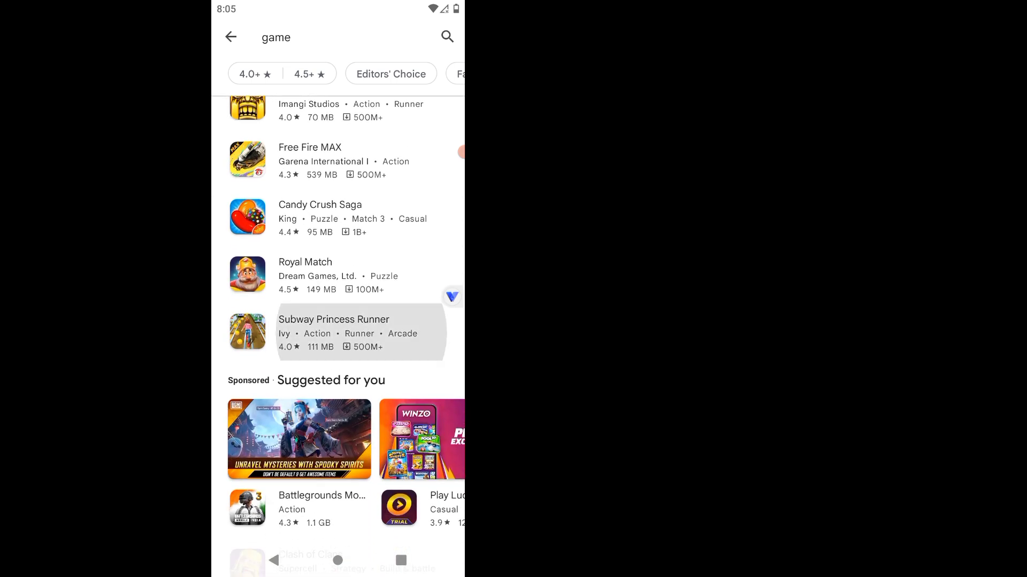
click(334, 332)
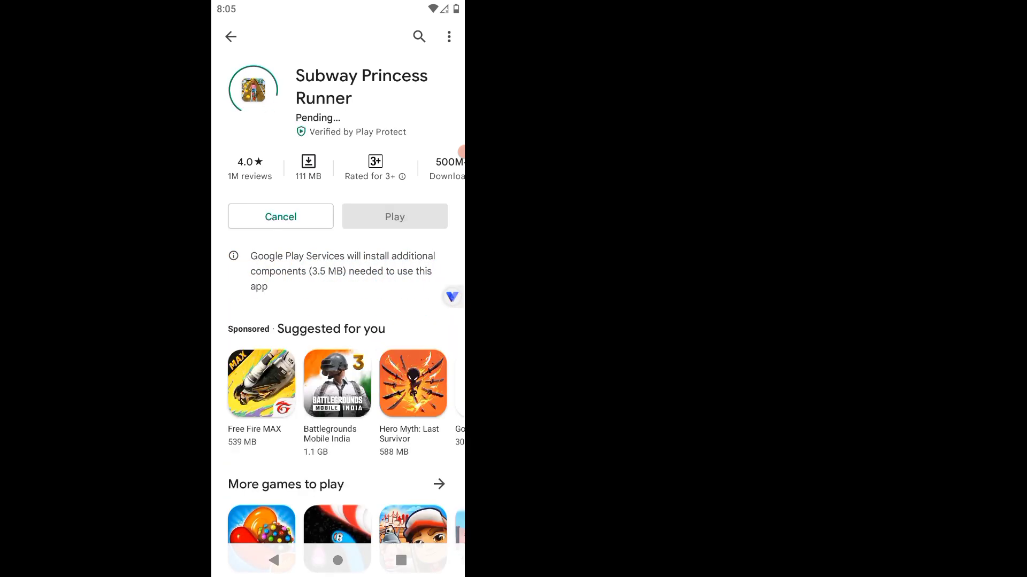